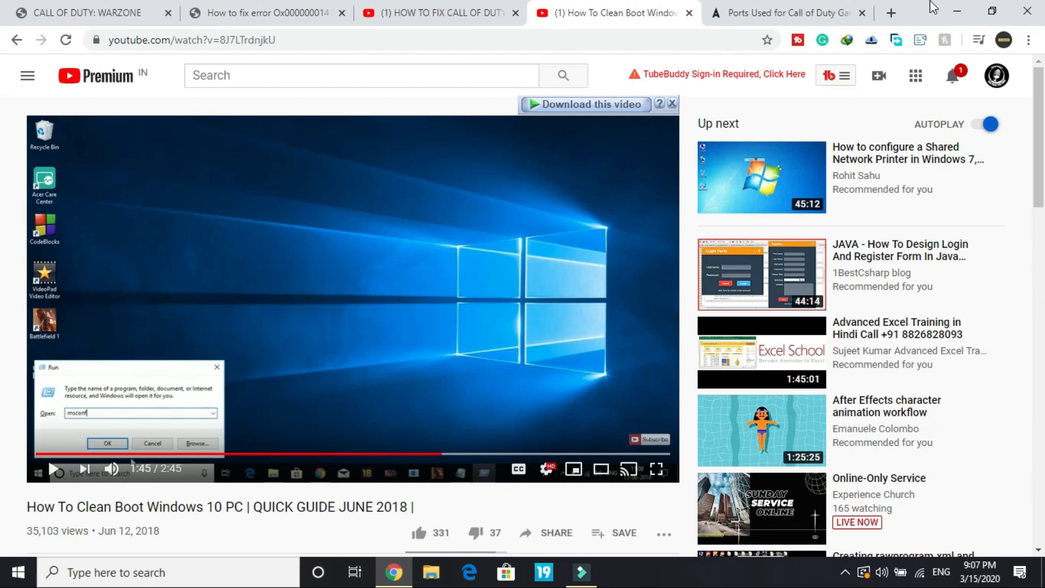
mouse_move(608, 125)
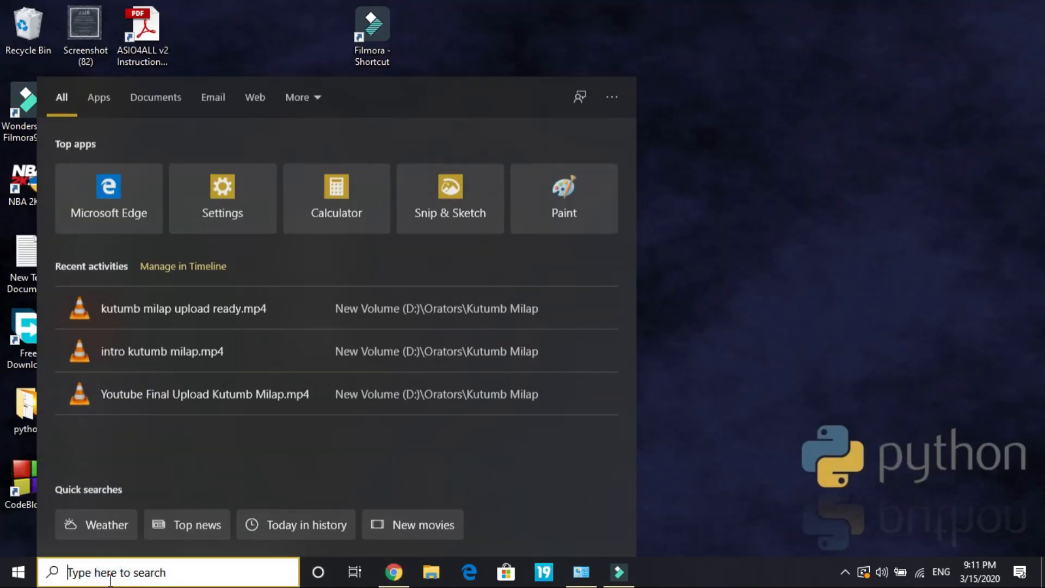
Dismiss the search panel and return to the Activision Call of Duty ports article in Chrome.
type("win")
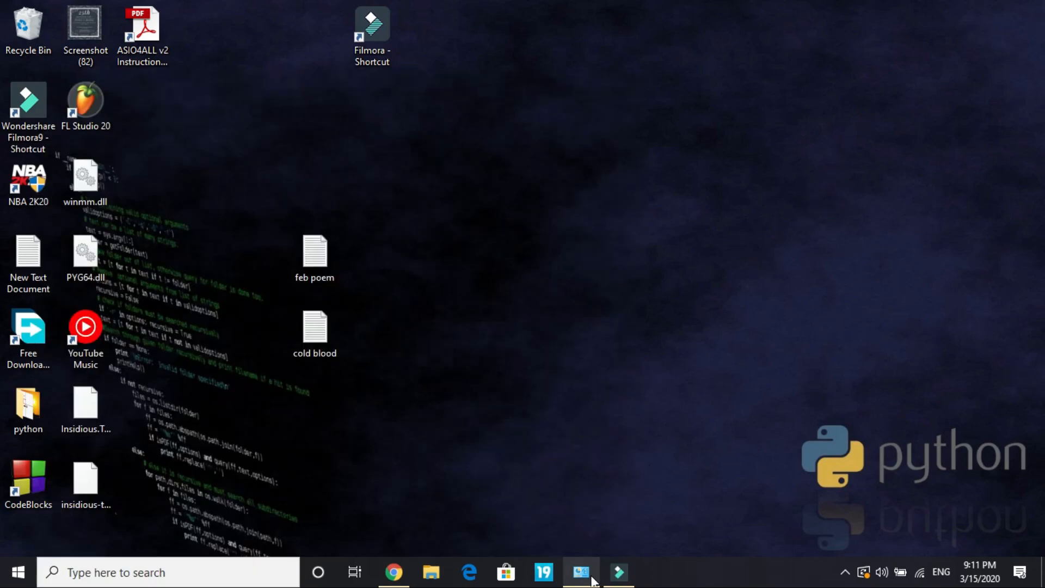
left_click(580, 572)
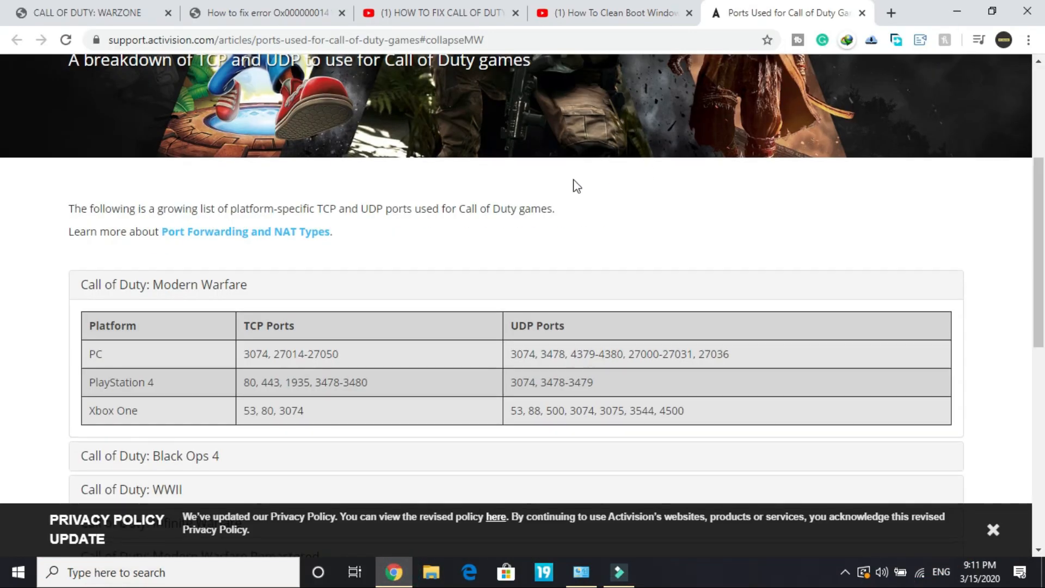
Scroll to the Modern Warfare port table and select the PC UDP port numbers.
scroll("up", 3)
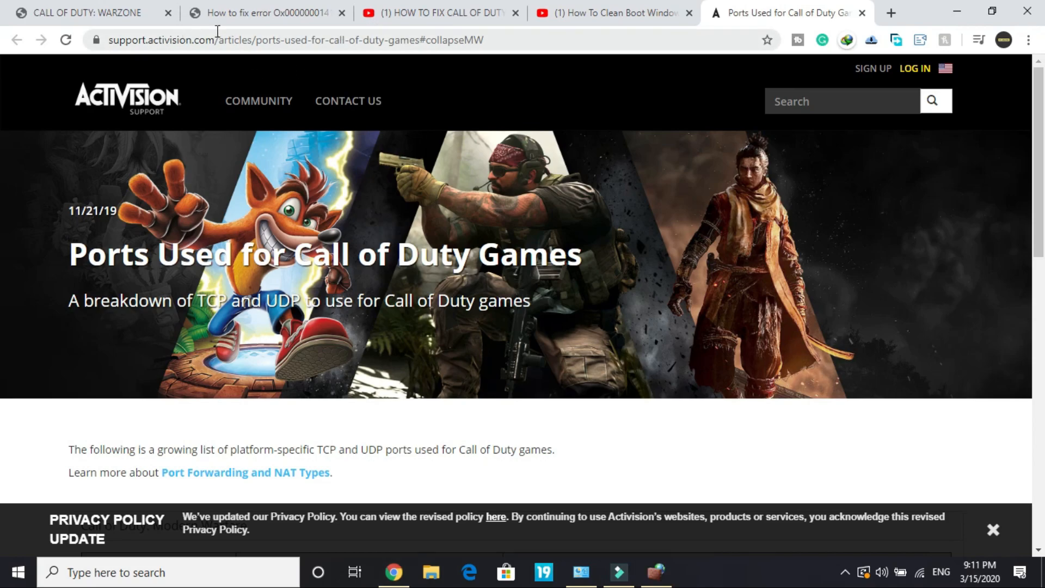
scroll("down", 3)
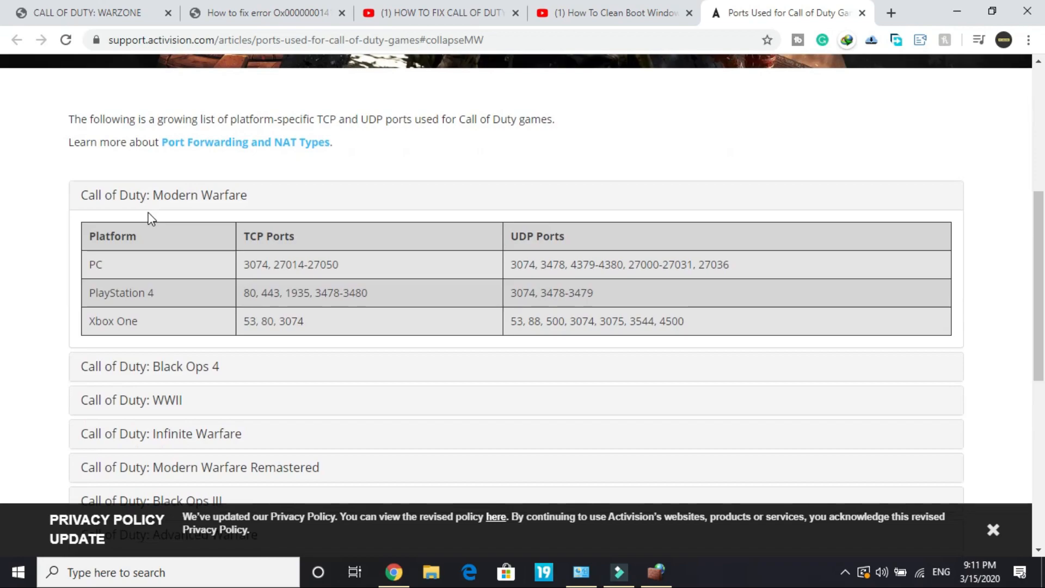
mouse_move(203, 266)
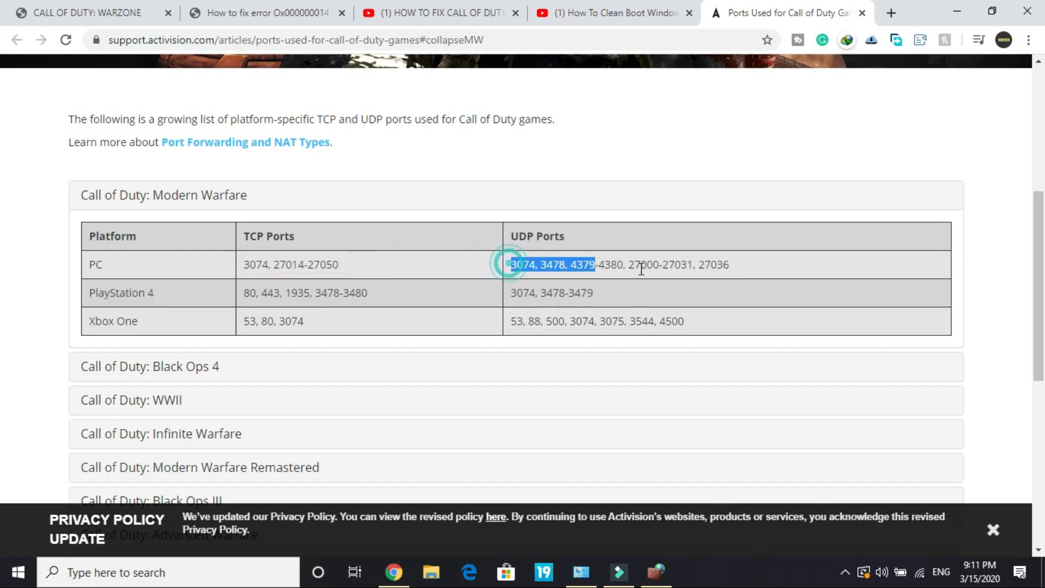
left_click(245, 264)
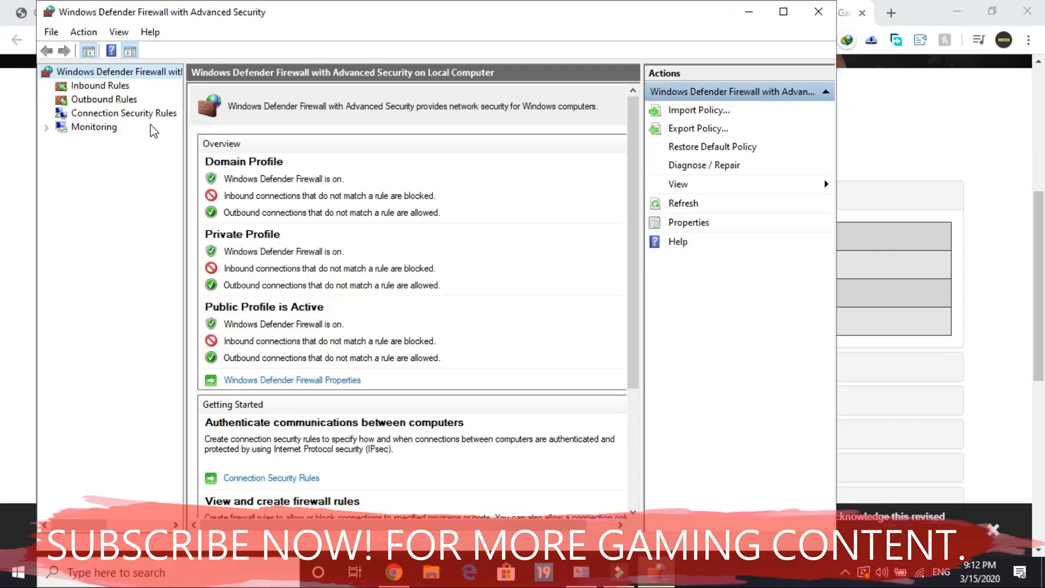
left_click(100, 85)
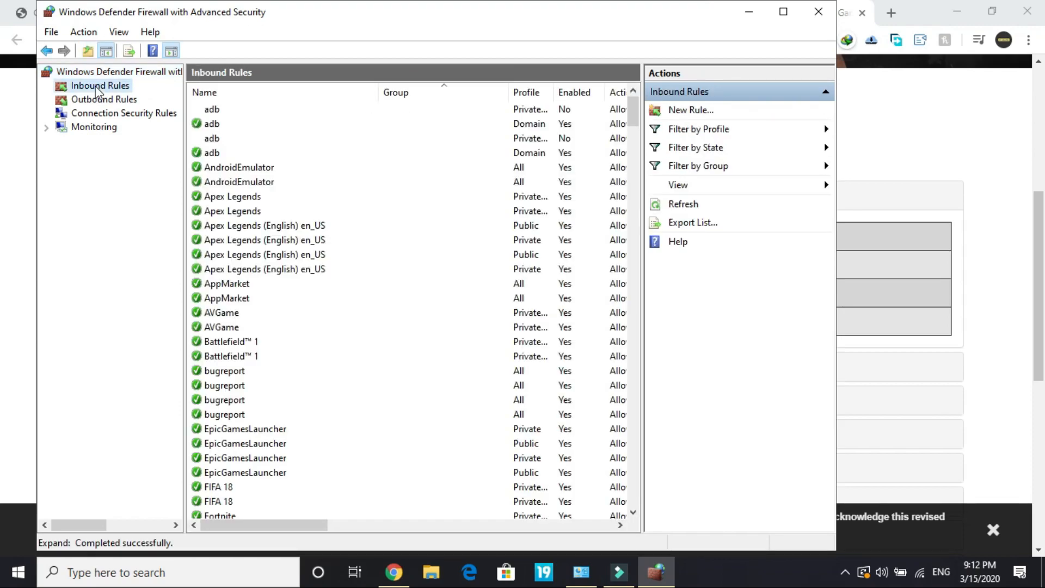
mouse_move(686, 113)
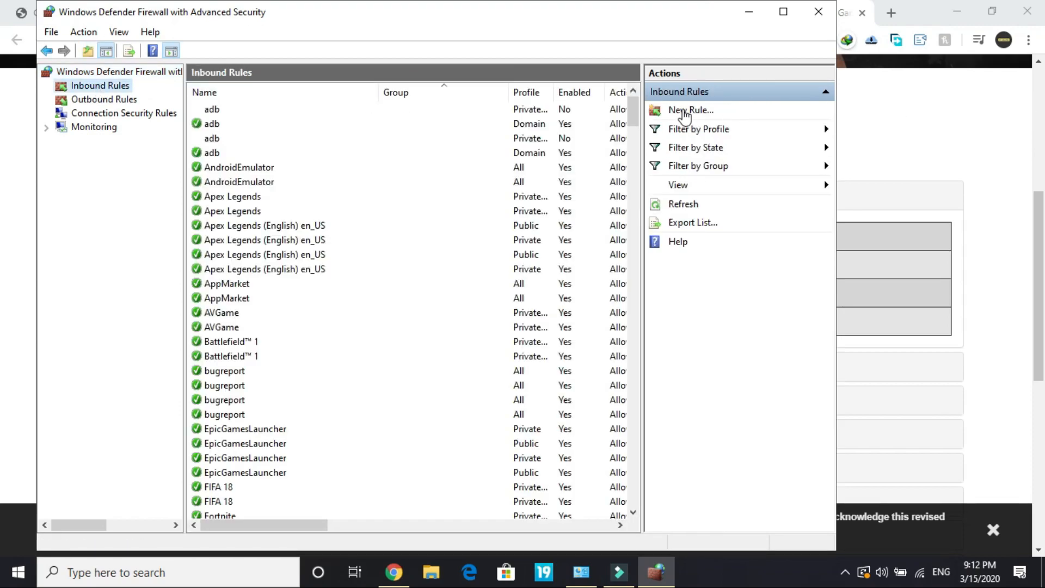
left_click(689, 110)
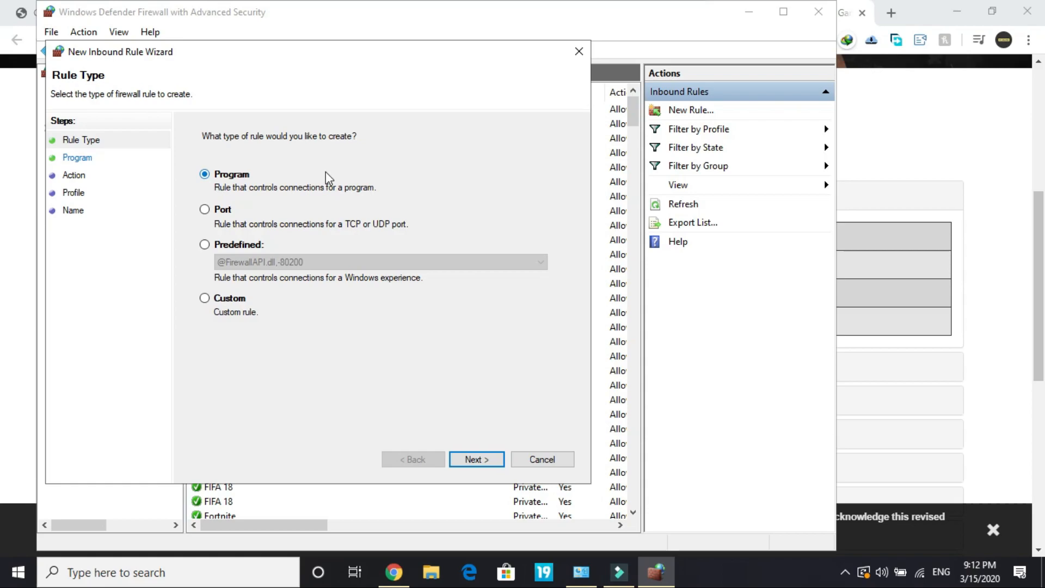
left_click(205, 208)
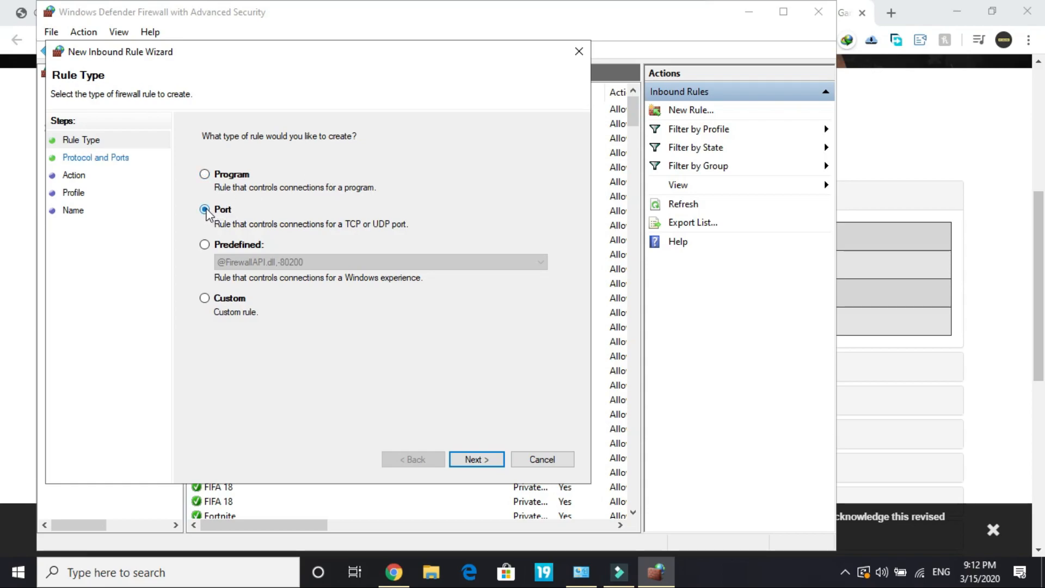
left_click(475, 460)
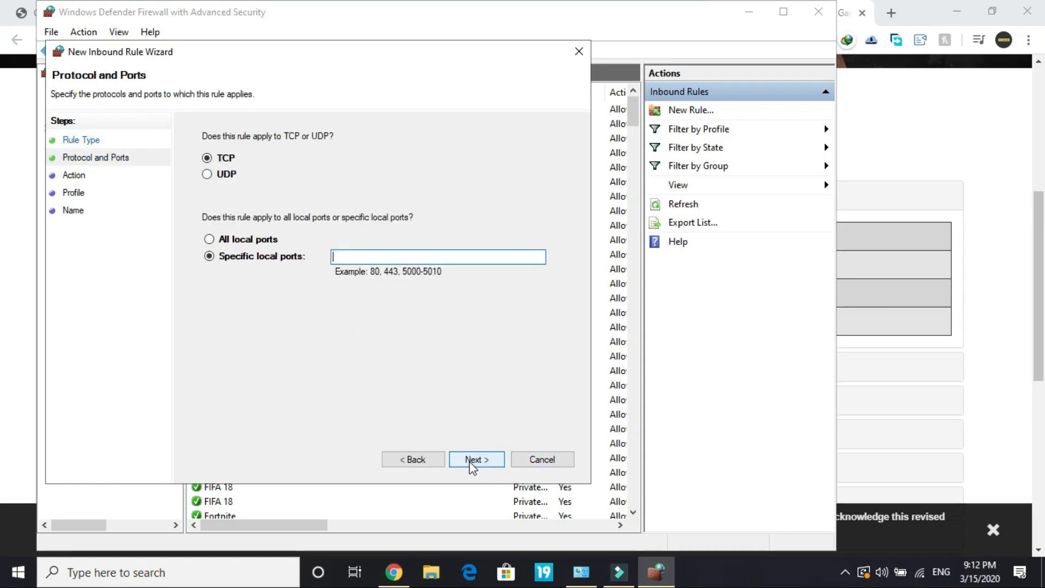
mouse_move(287, 206)
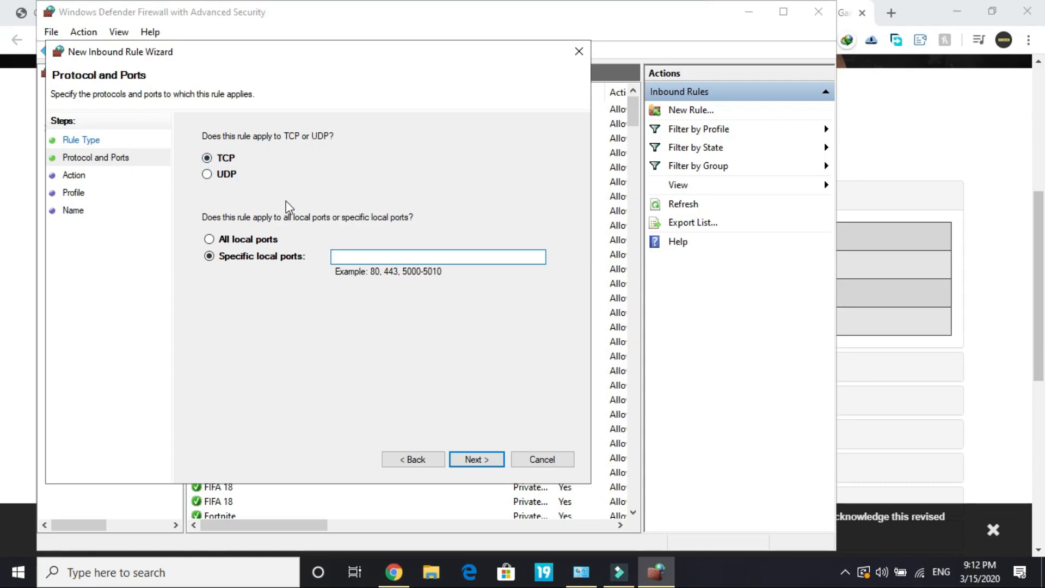
left_click(437, 257)
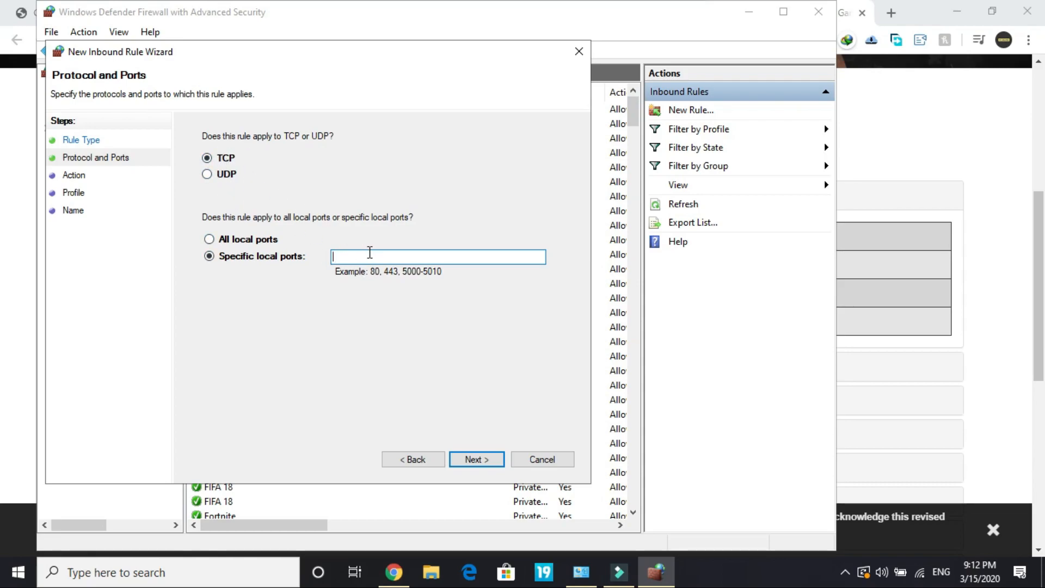
type("3074, 27014-27050")
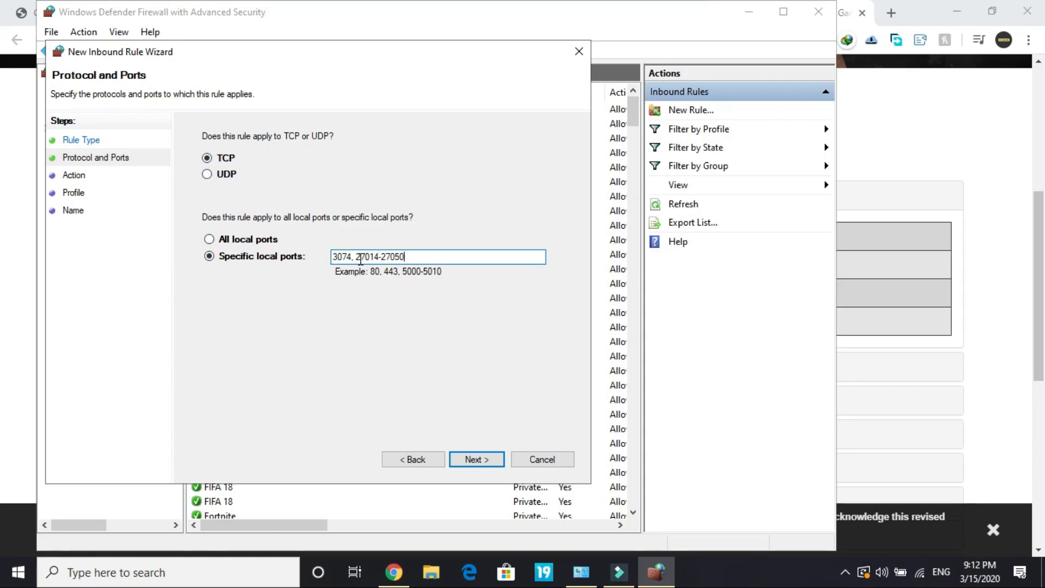
left_click(476, 459)
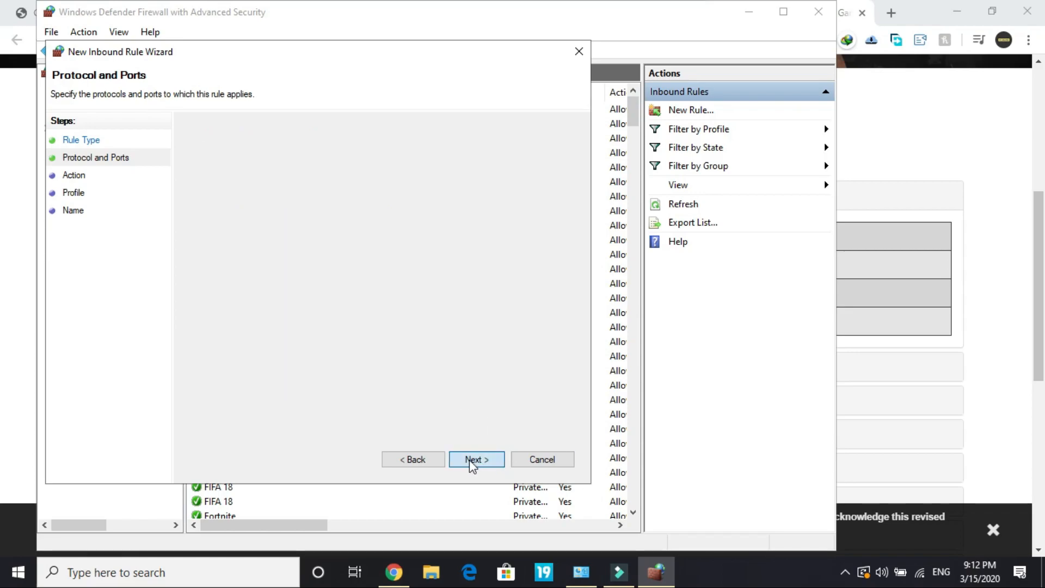
Allow the connection on all profiles and finish the rule named 'Call Of Duty Modern Warfare'.
left_click(476, 460)
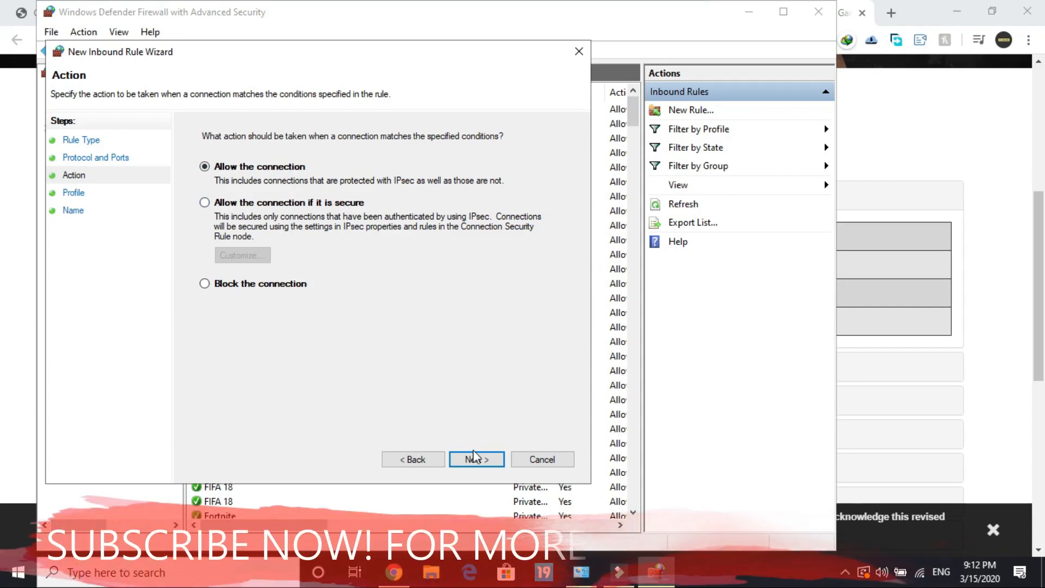
left_click(476, 460)
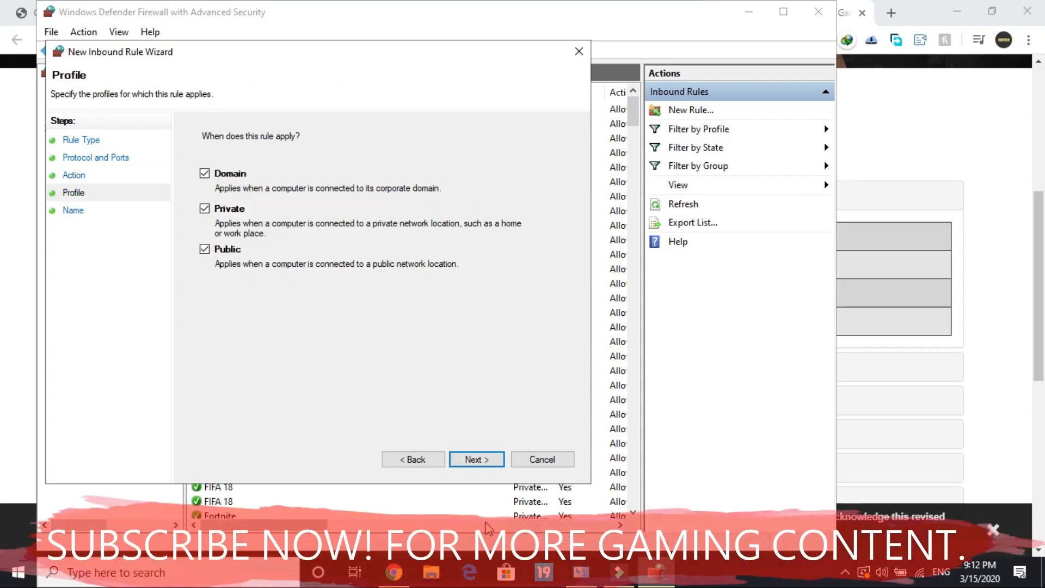
left_click(476, 459)
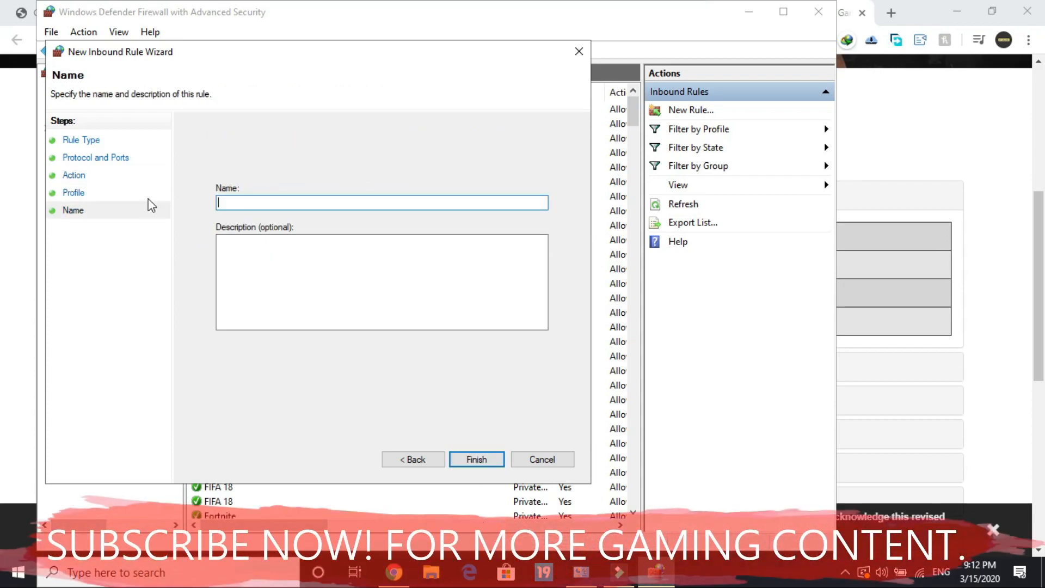
type("Call O")
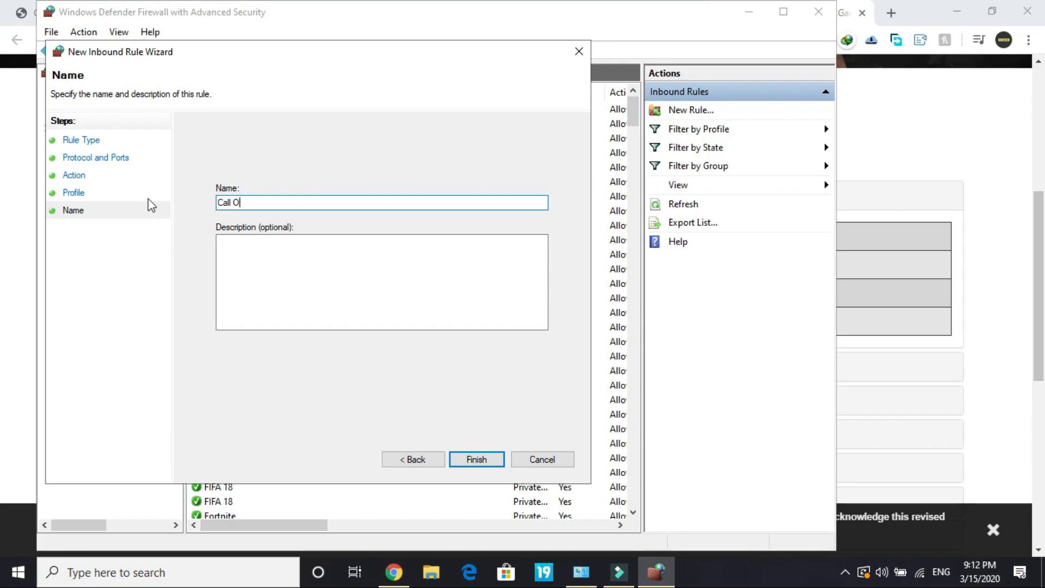
type("f Duty")
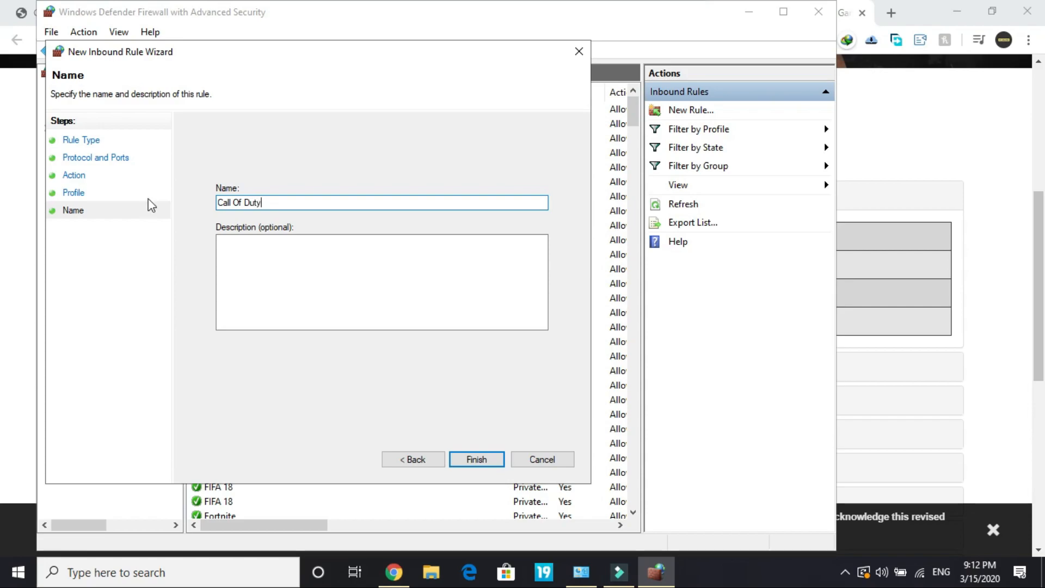
type("Modern War")
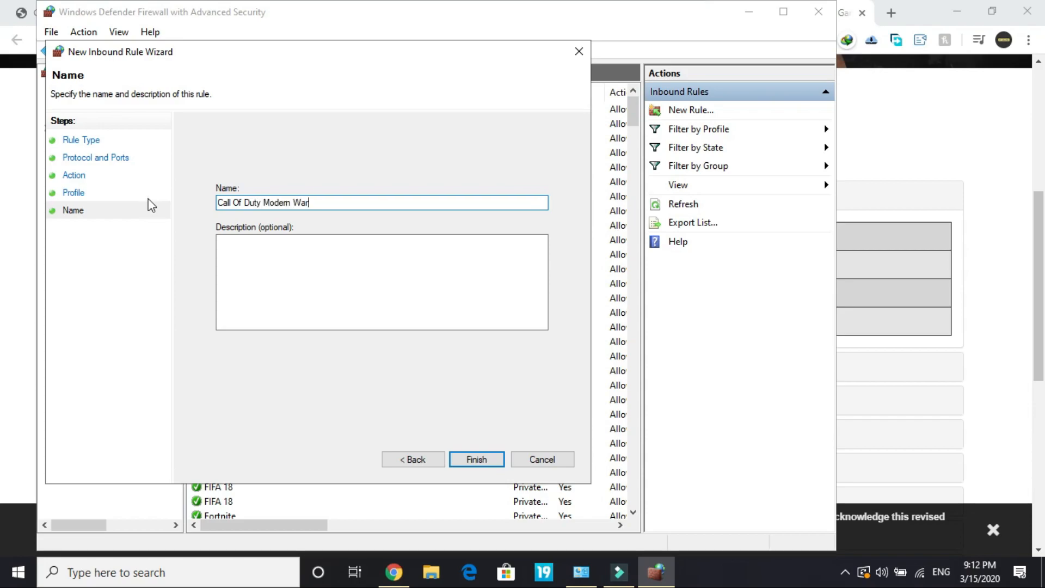
type("fare")
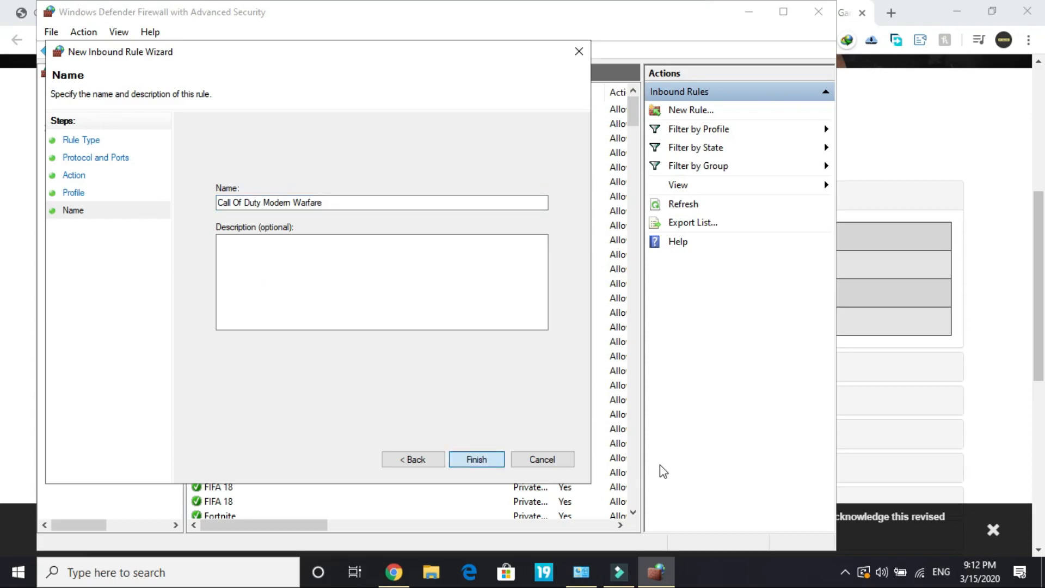
left_click(476, 459)
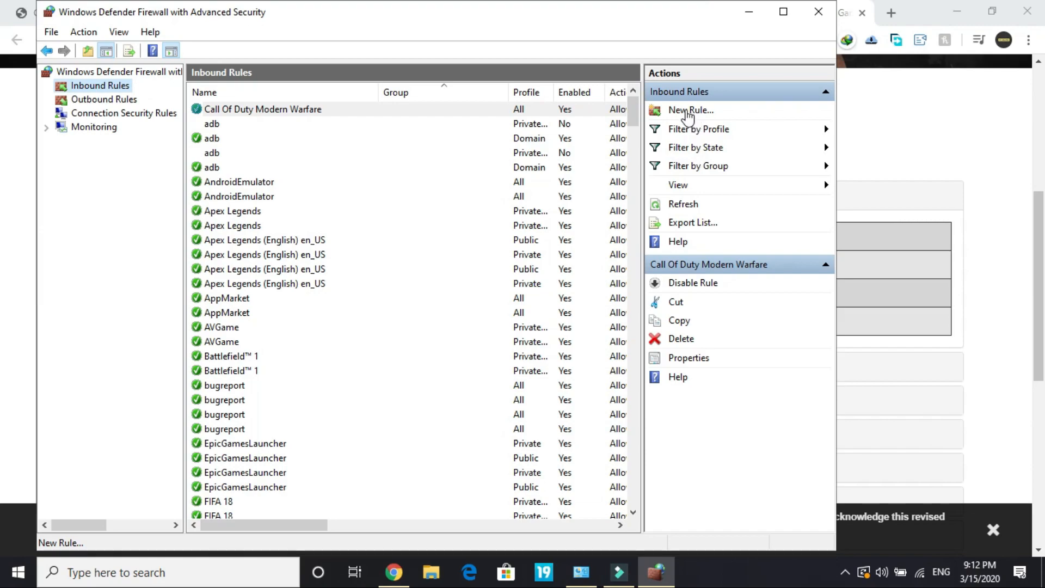
left_click(689, 110)
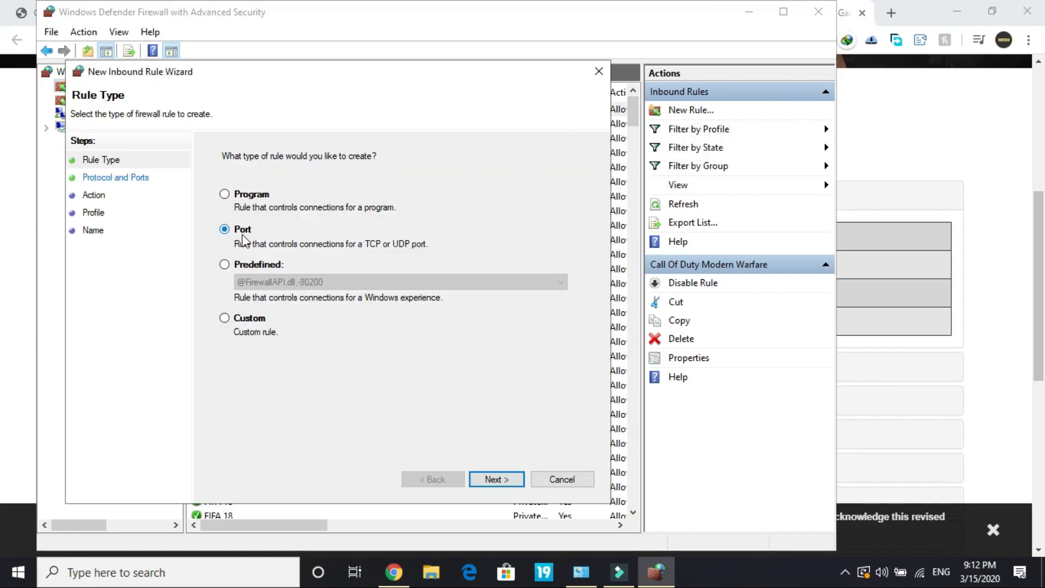
left_click(496, 479)
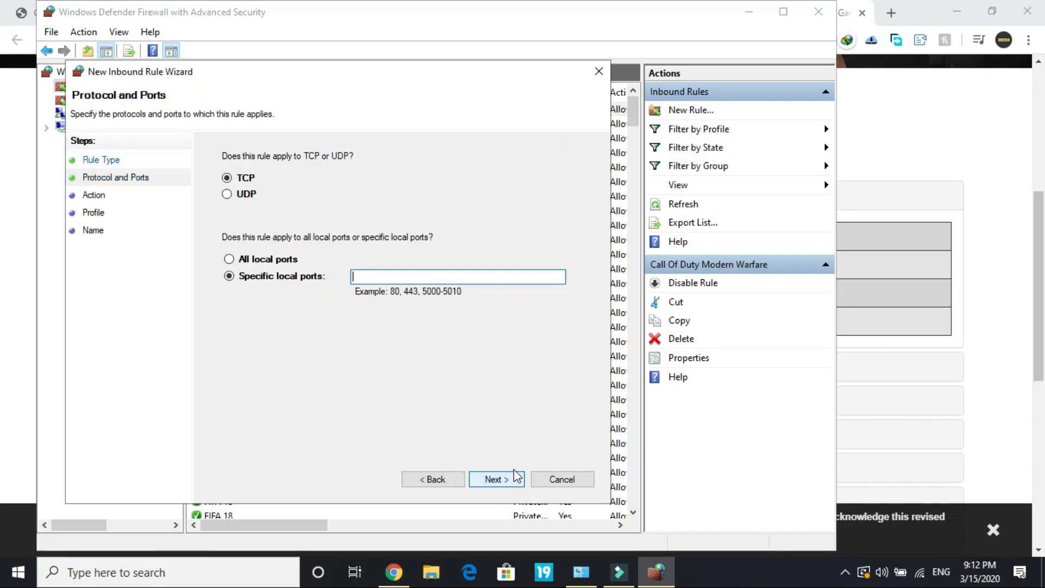
left_click(229, 194)
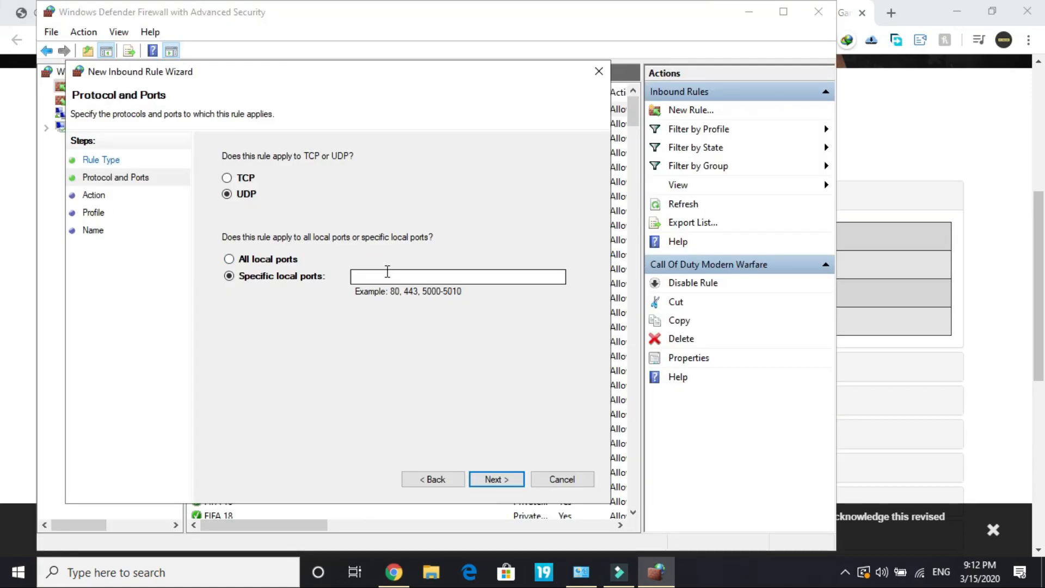
type("3074, 3478, 4379-4380, 27000-27031, 27036")
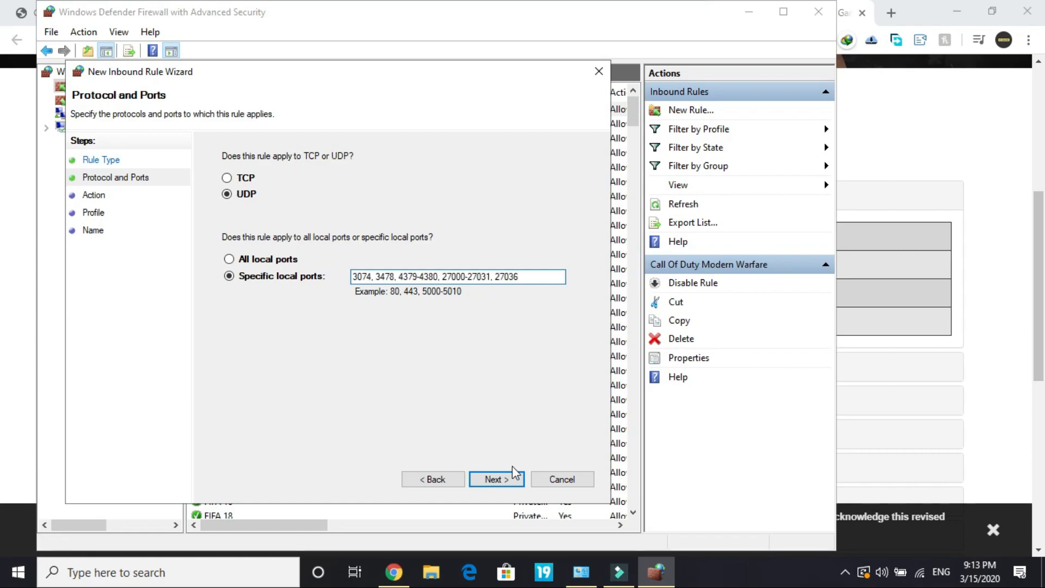
left_click(496, 479)
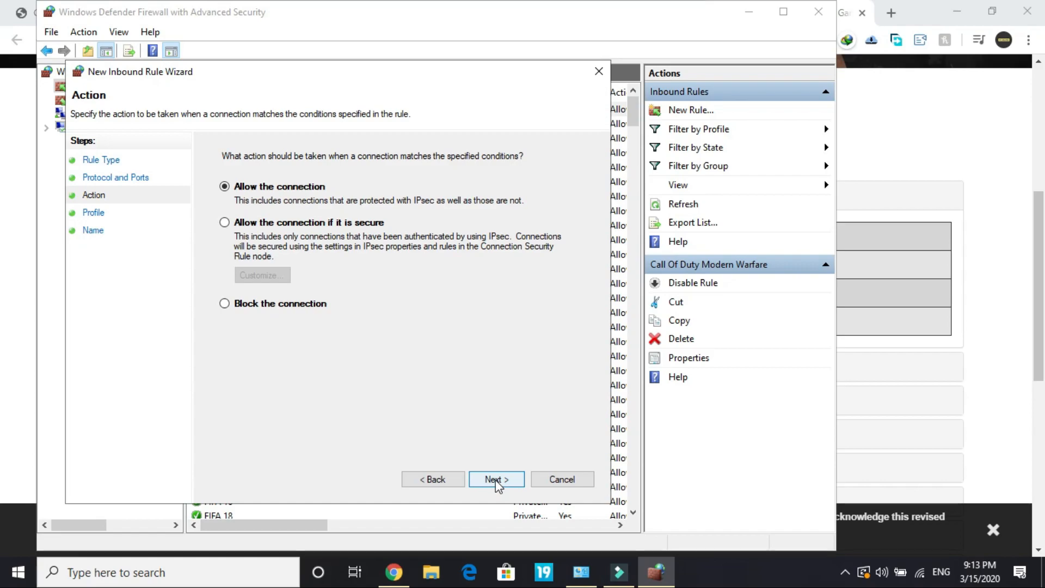
Keep Allow and all profiles, then begin typing the name 'Call Of Duty Modern W'.
left_click(496, 479)
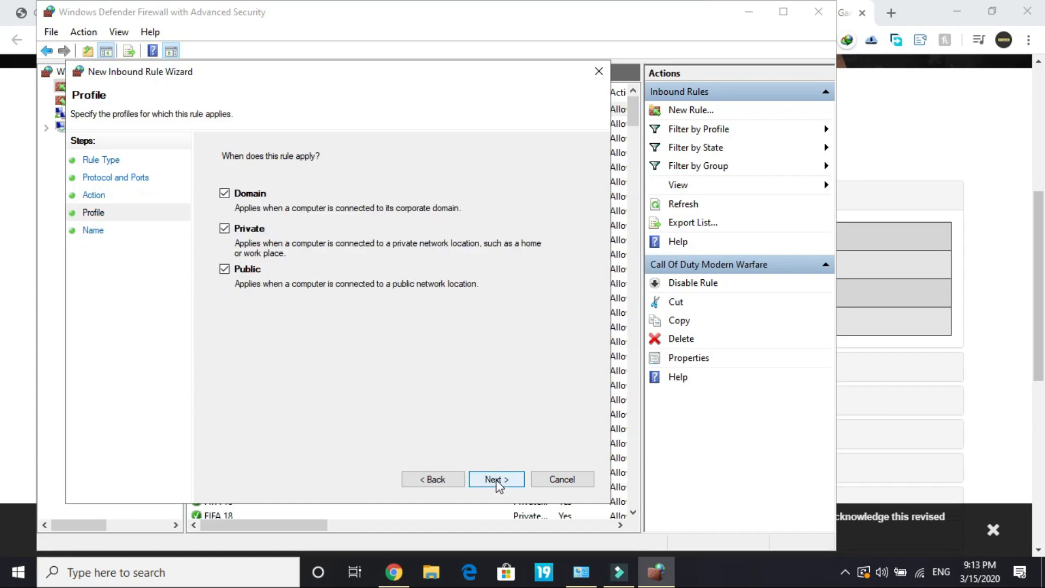
left_click(496, 479)
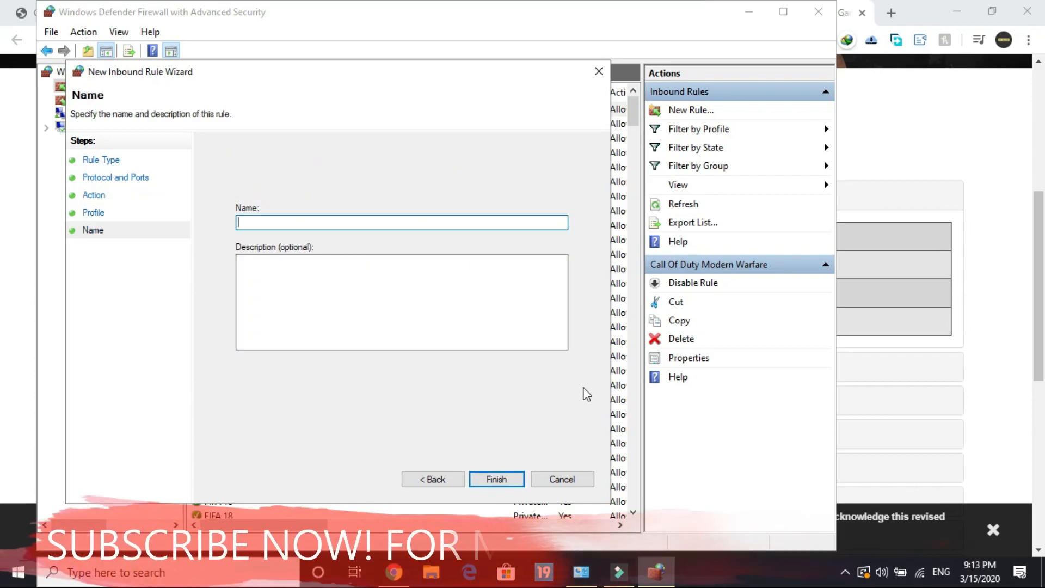
type("Call Of D")
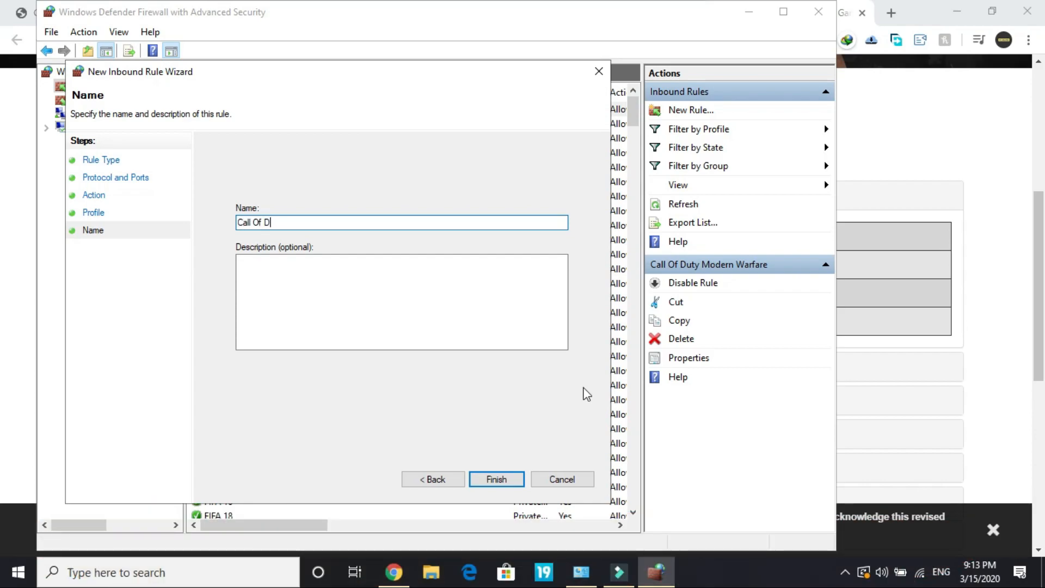
type("uty M")
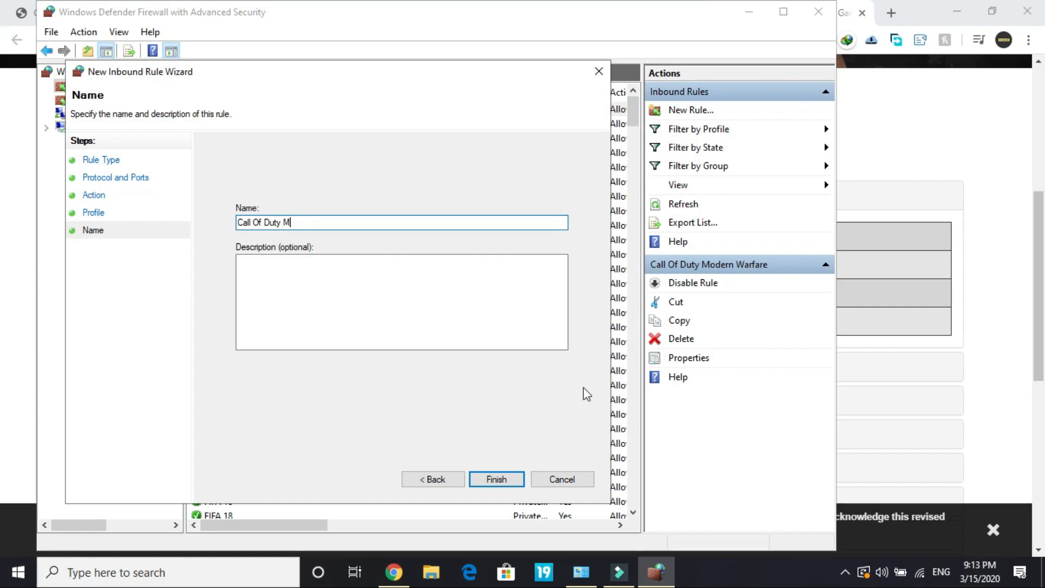
type("odern W")
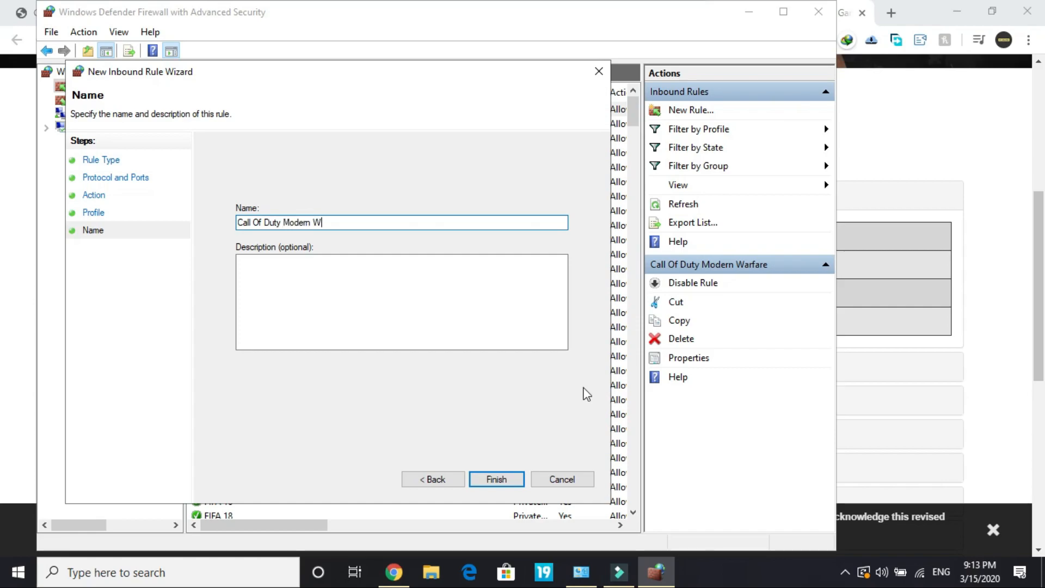